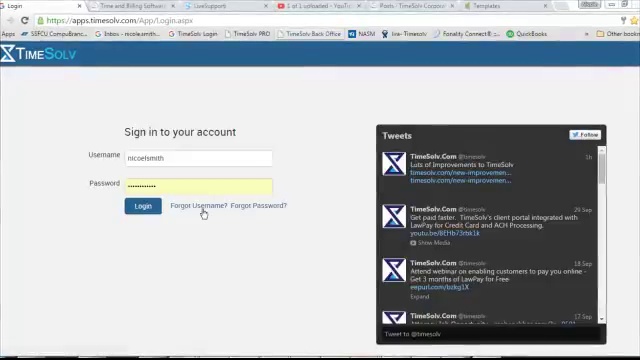
left_click(196, 204)
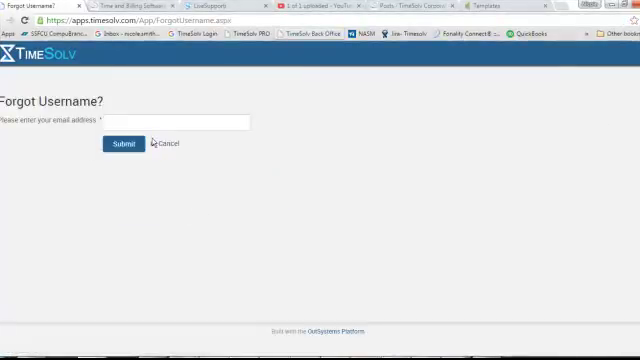
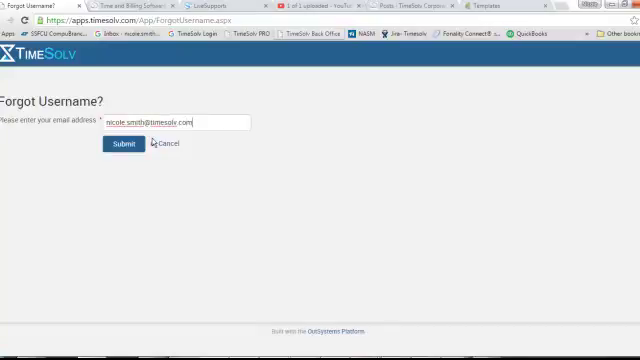
left_click(122, 144)
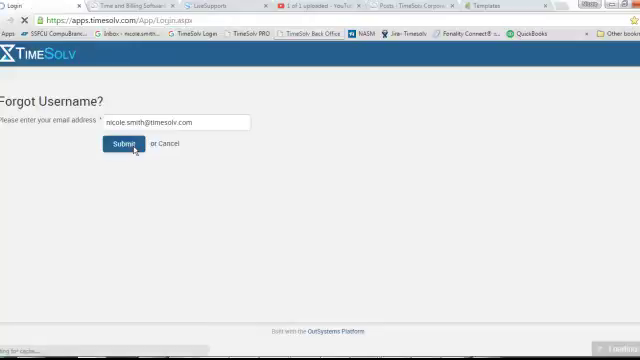
left_click(116, 144)
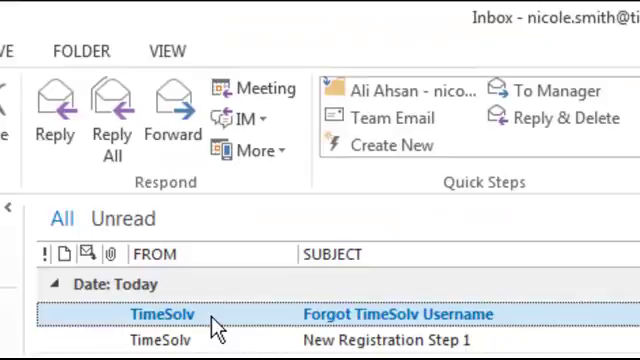
Read the Forgot TimeSolv Username message and its table of firms, statuses and usernames
double_click(160, 314)
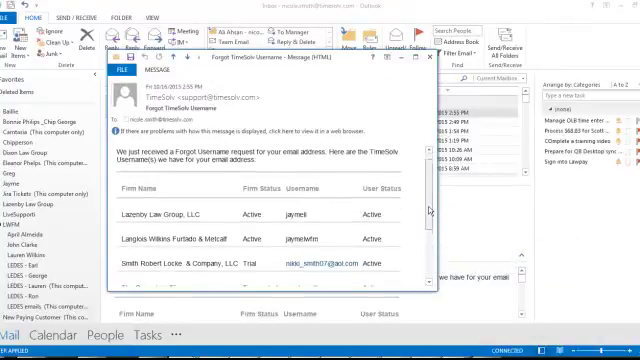
scroll("down", 3)
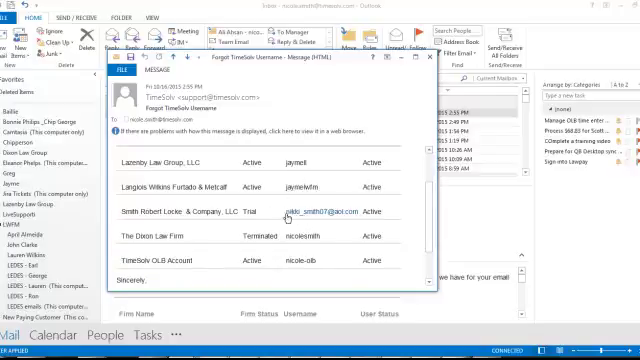
mouse_move(268, 306)
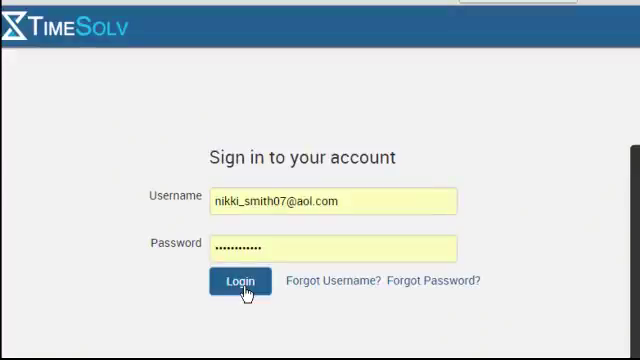
Log in with the recovered username and password to reach the October 2015 Time Entry calendar
left_click(240, 280)
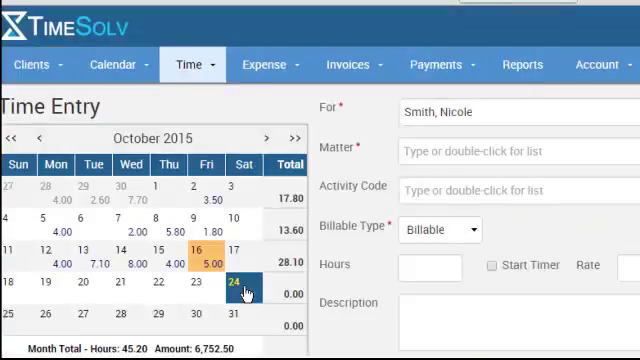